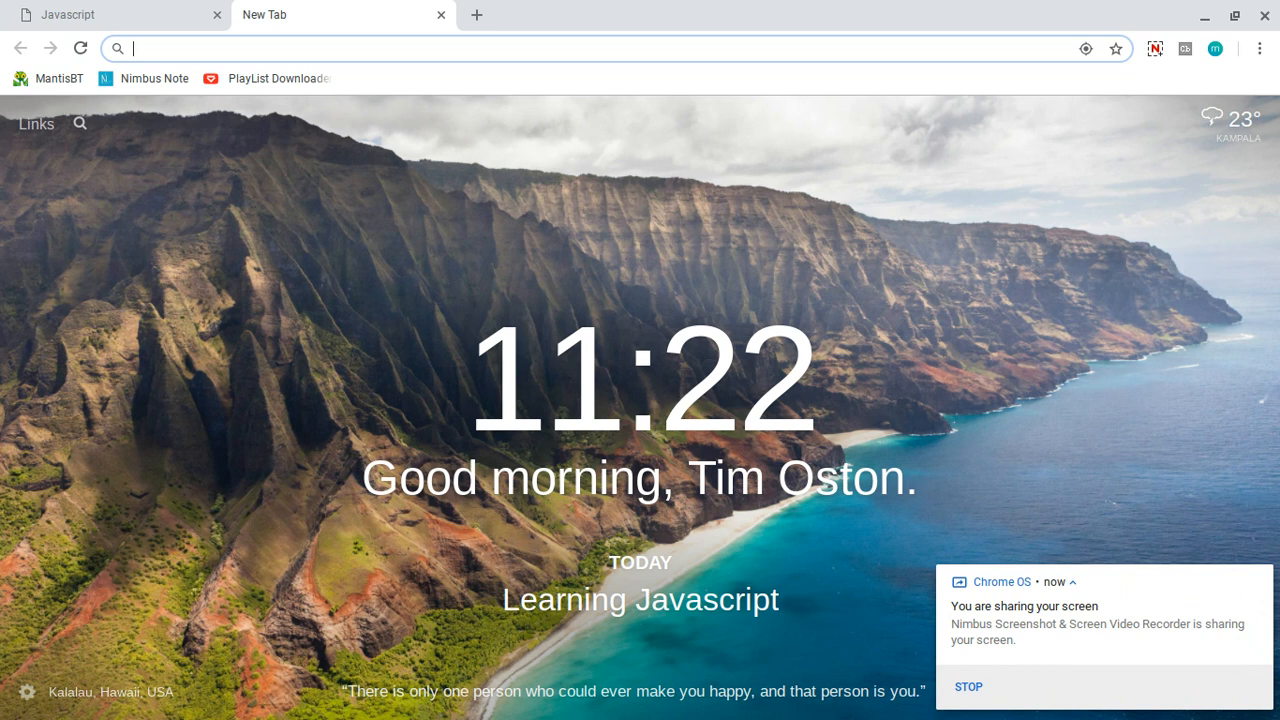
{"action": "type", "text": "http://127.0.0.1:8887/register.php"}
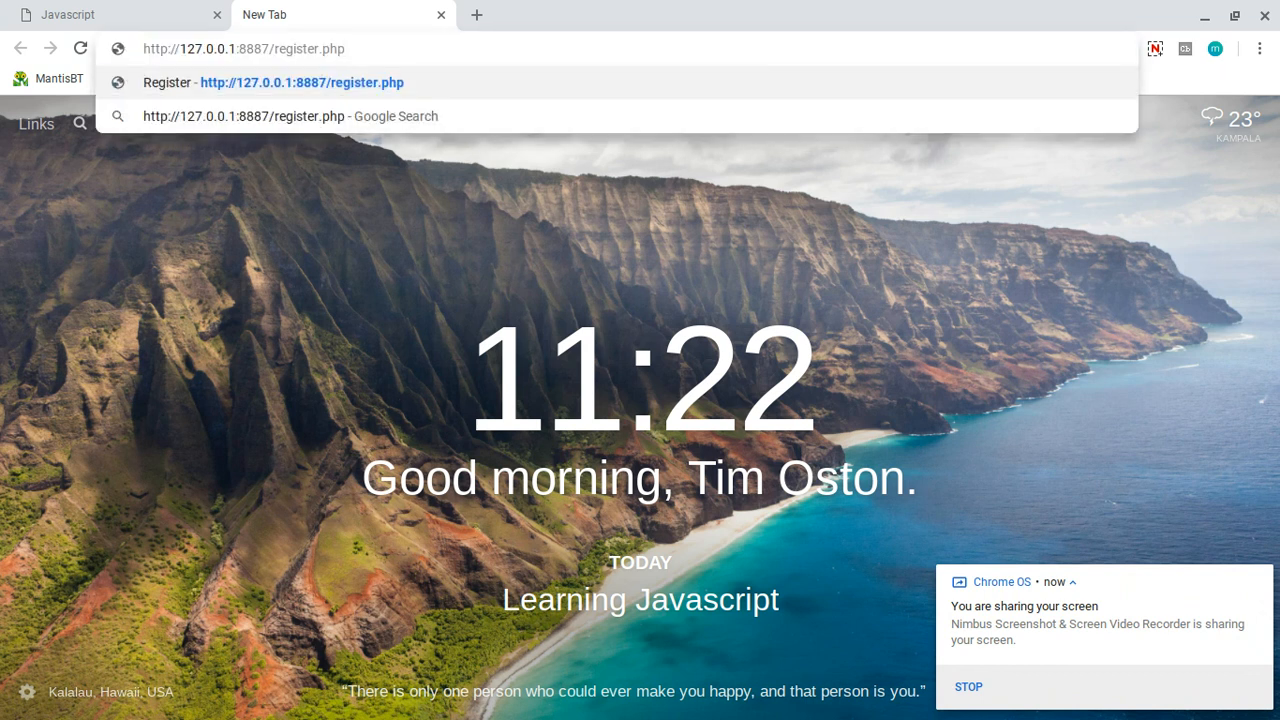
{"action": "left_click", "coordinate": [300, 82]}
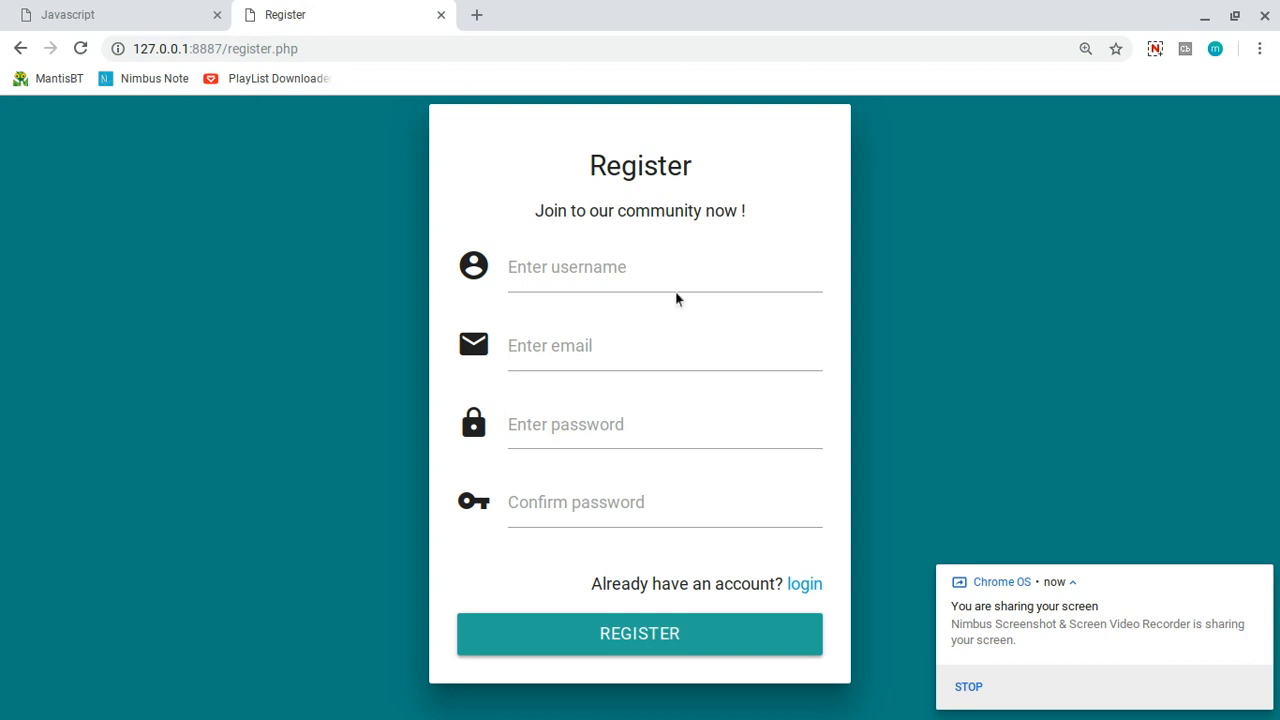
{"action": "left_click", "coordinate": [664, 268]}
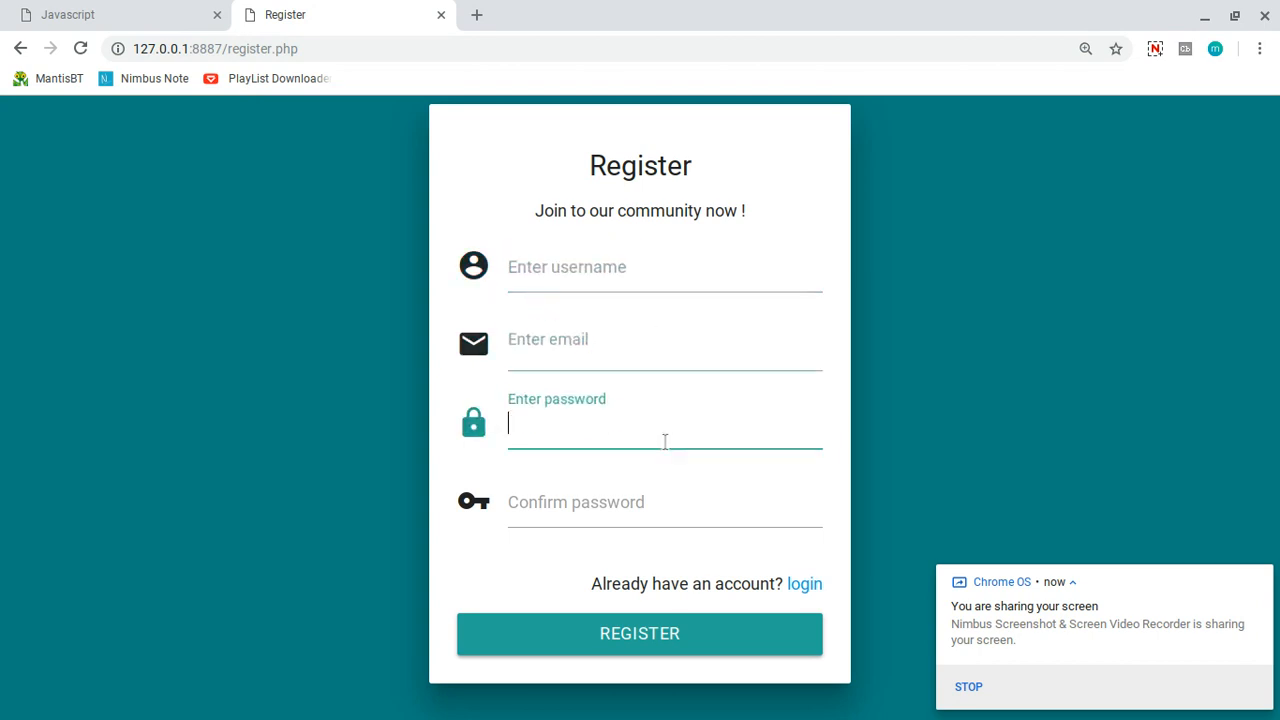
{"action": "left_click", "coordinate": [664, 502]}
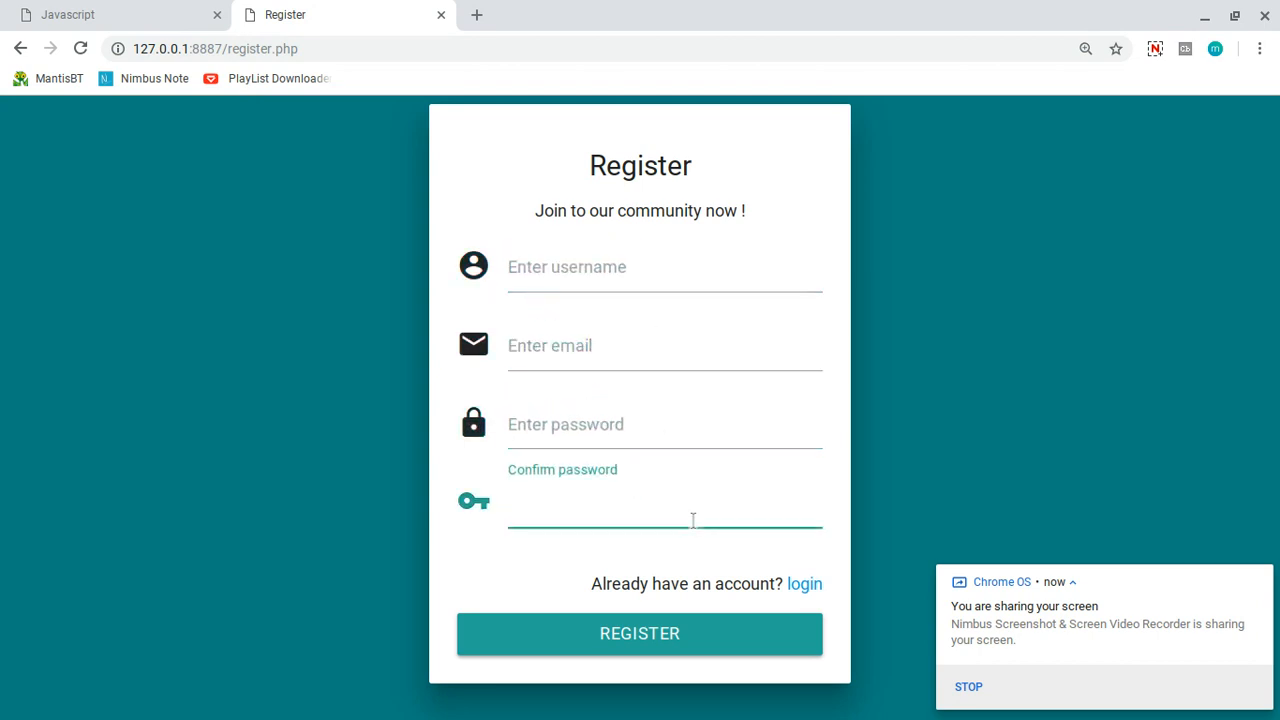
{"action": "mouse_move", "coordinate": [684, 570]}
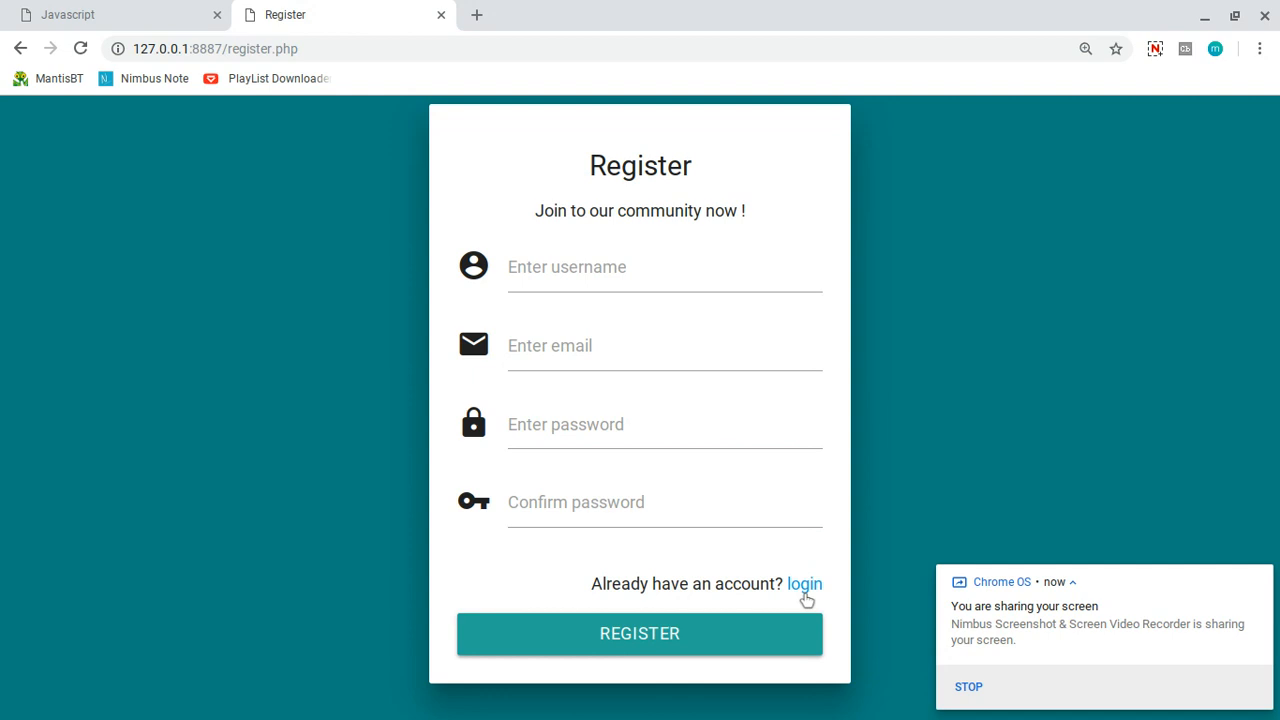
Show the Login modal from the 'login' link, dismiss it with CLOSE, and reopen it
{"action": "left_click", "coordinate": [804, 584]}
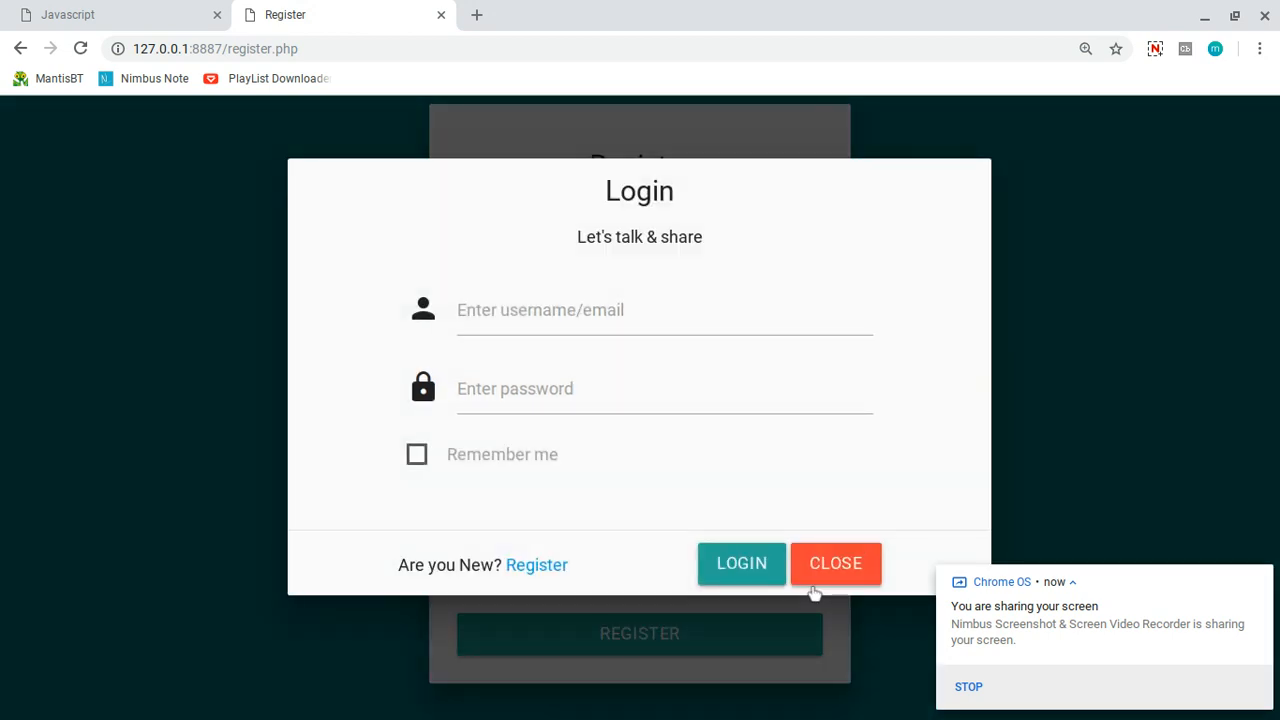
{"action": "left_click", "coordinate": [836, 564]}
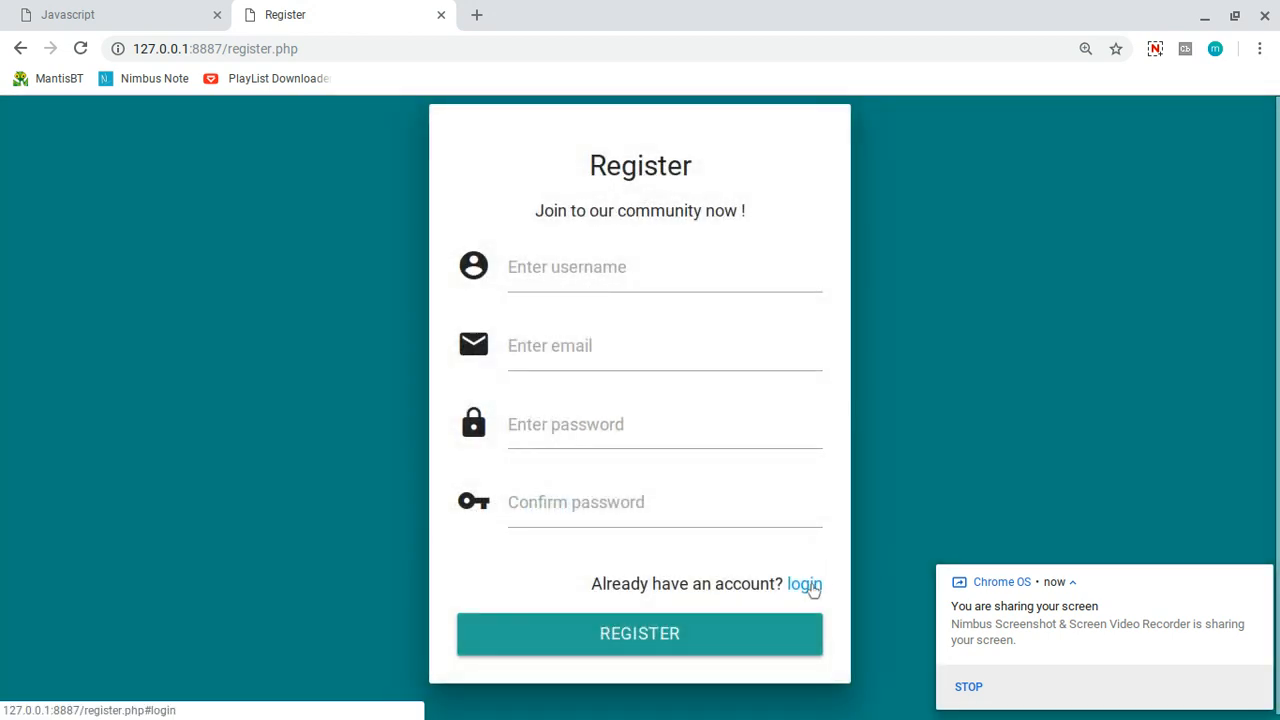
{"action": "left_click", "coordinate": [804, 584]}
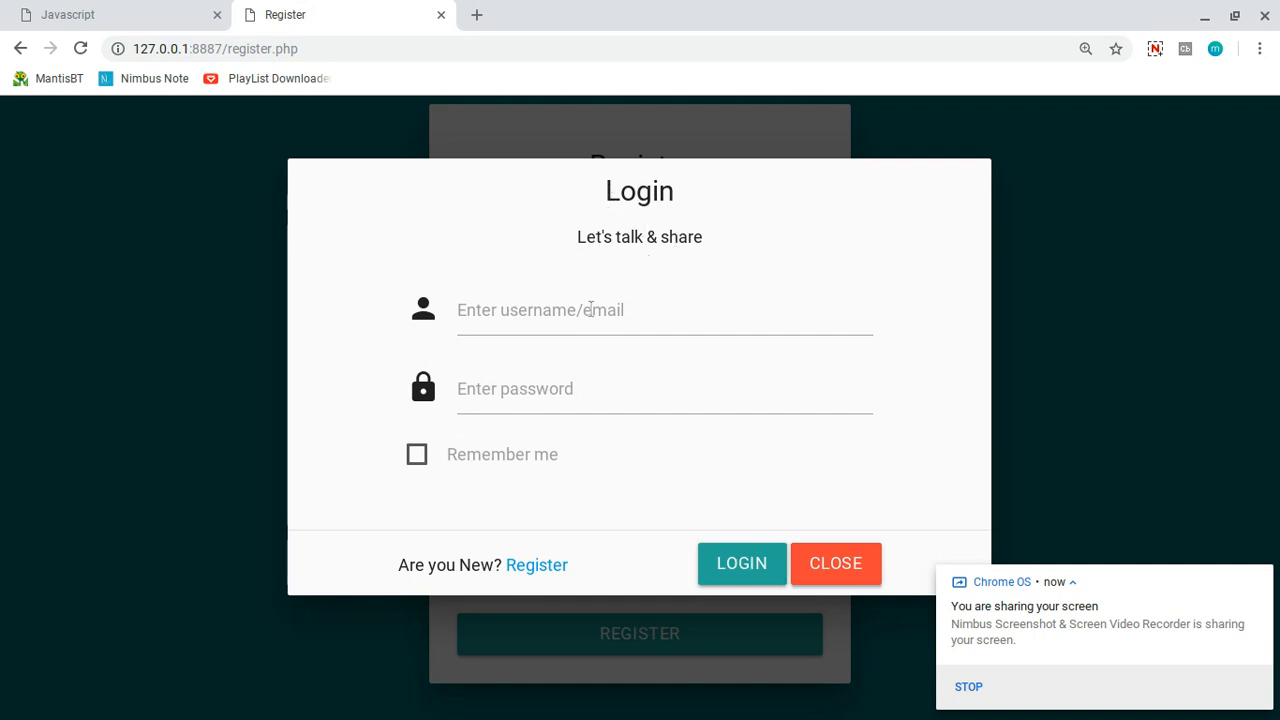
Focus the username and password fields, tick Remember me, then return via the 'Register' link
{"action": "left_click", "coordinate": [640, 308]}
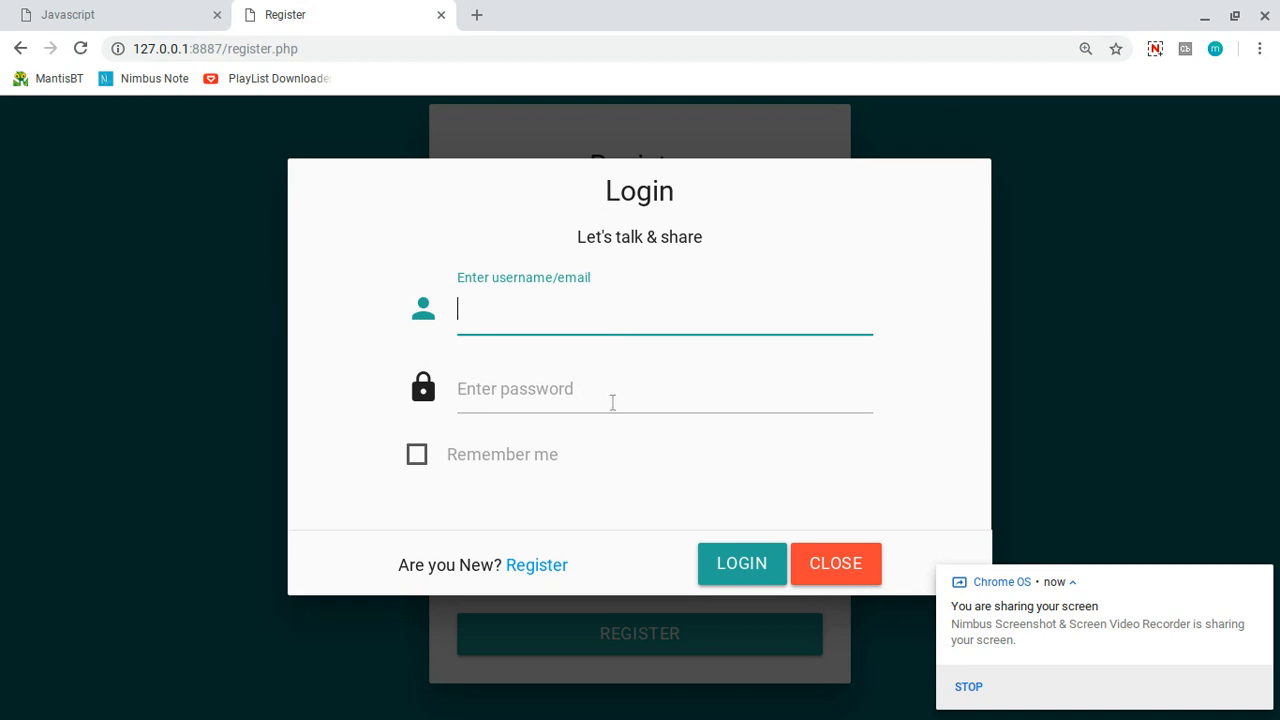
{"action": "left_click", "coordinate": [664, 388]}
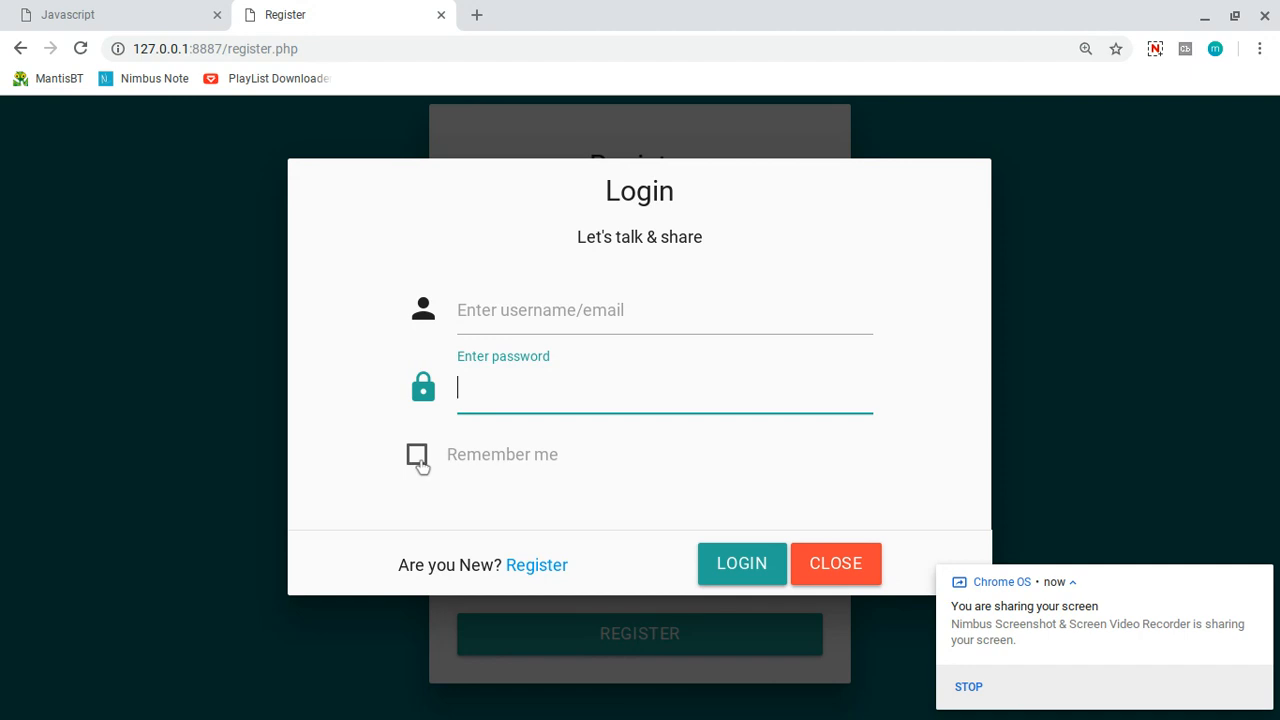
{"action": "left_click", "coordinate": [416, 456]}
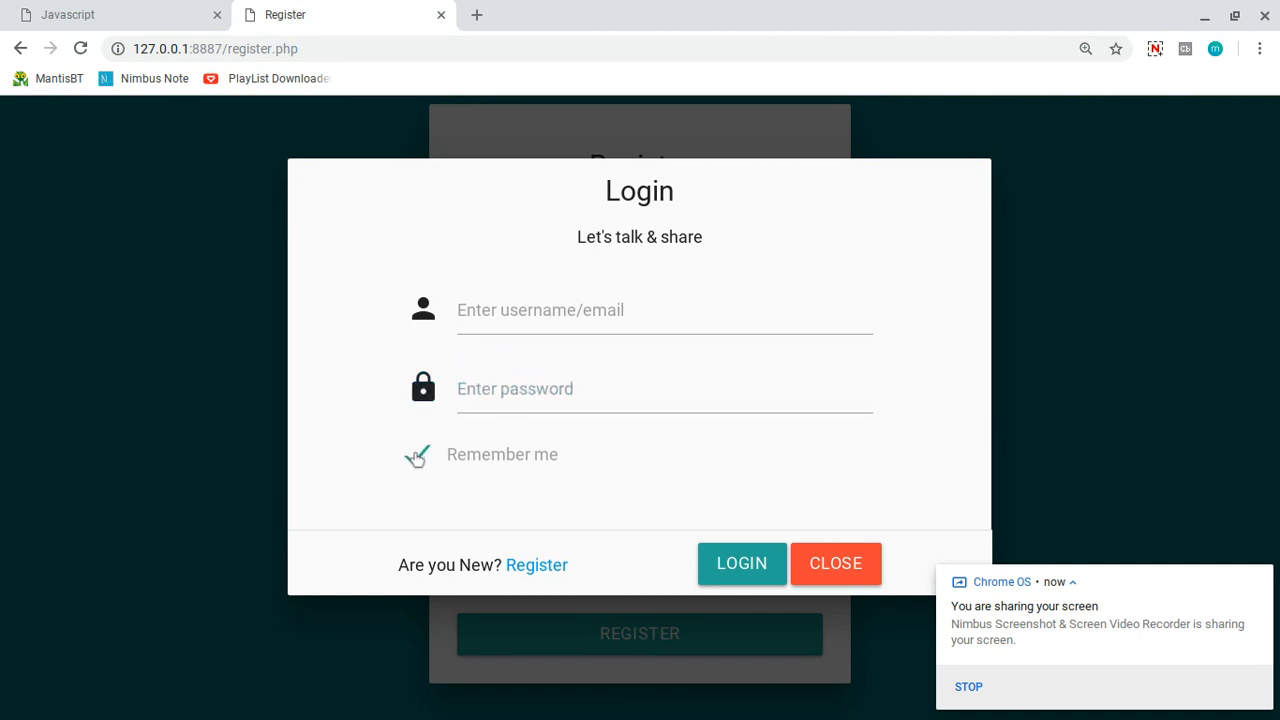
{"action": "left_click", "coordinate": [416, 454]}
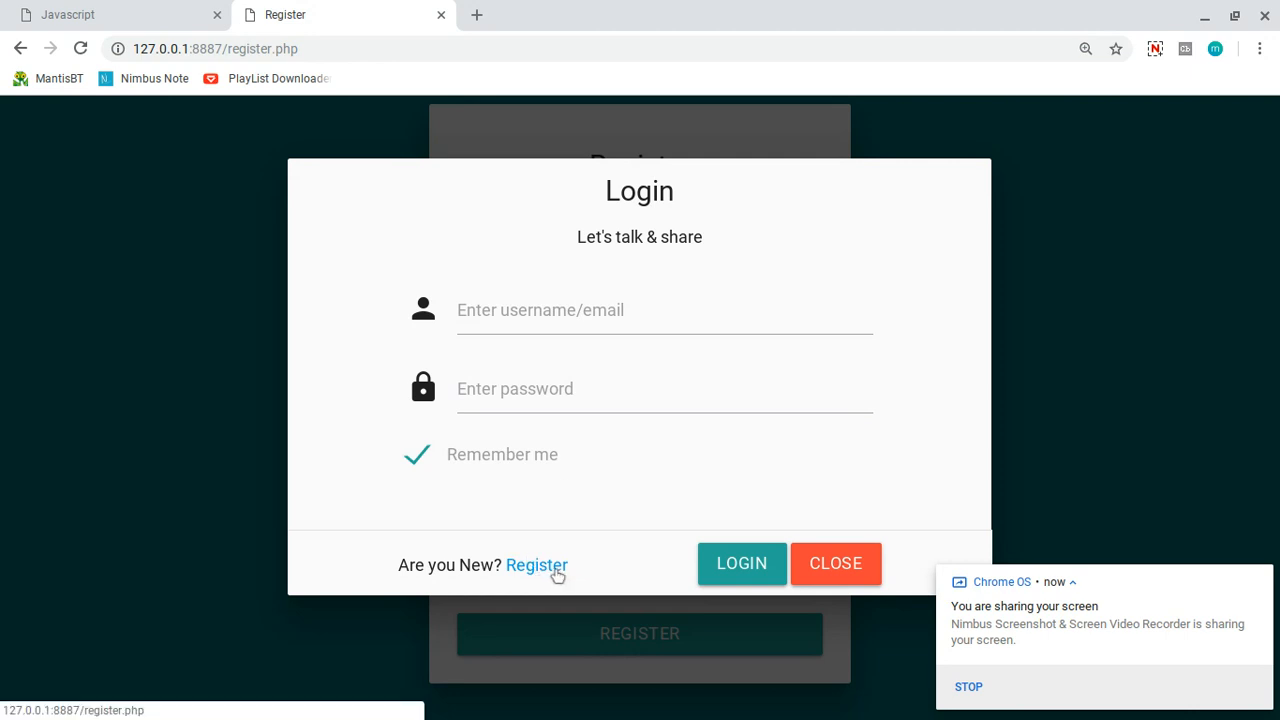
{"action": "left_click", "coordinate": [536, 564]}
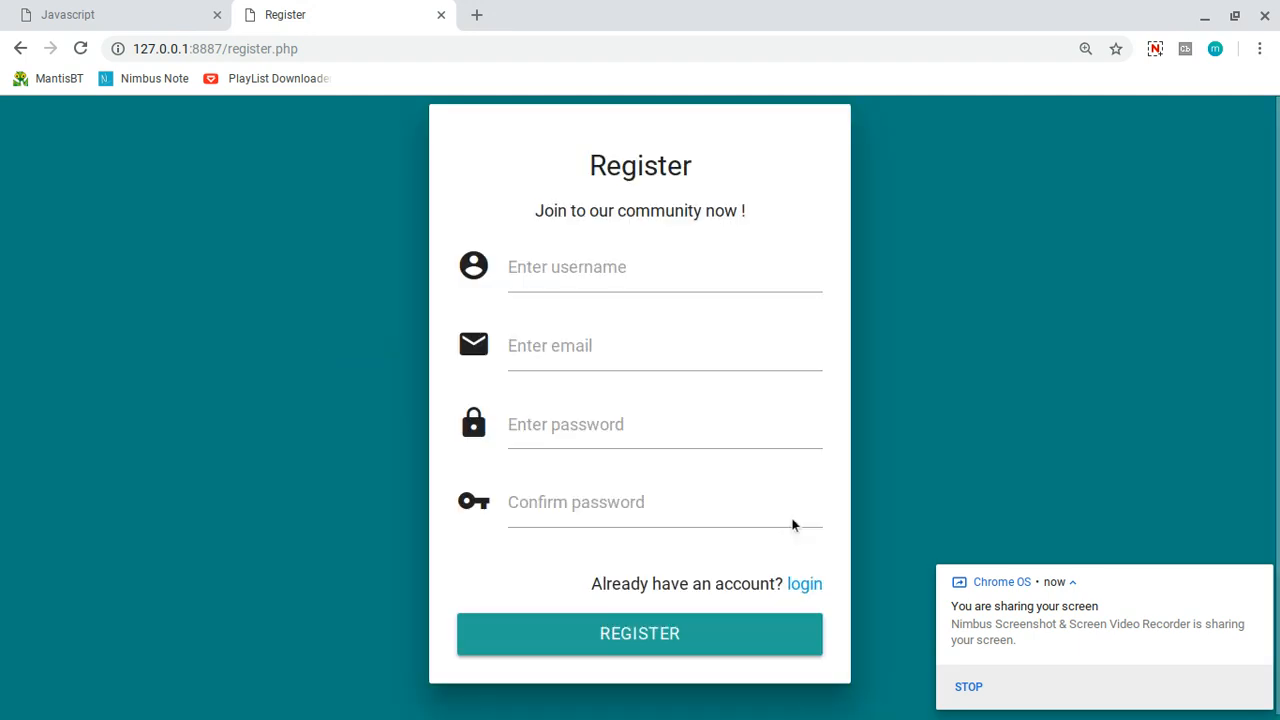